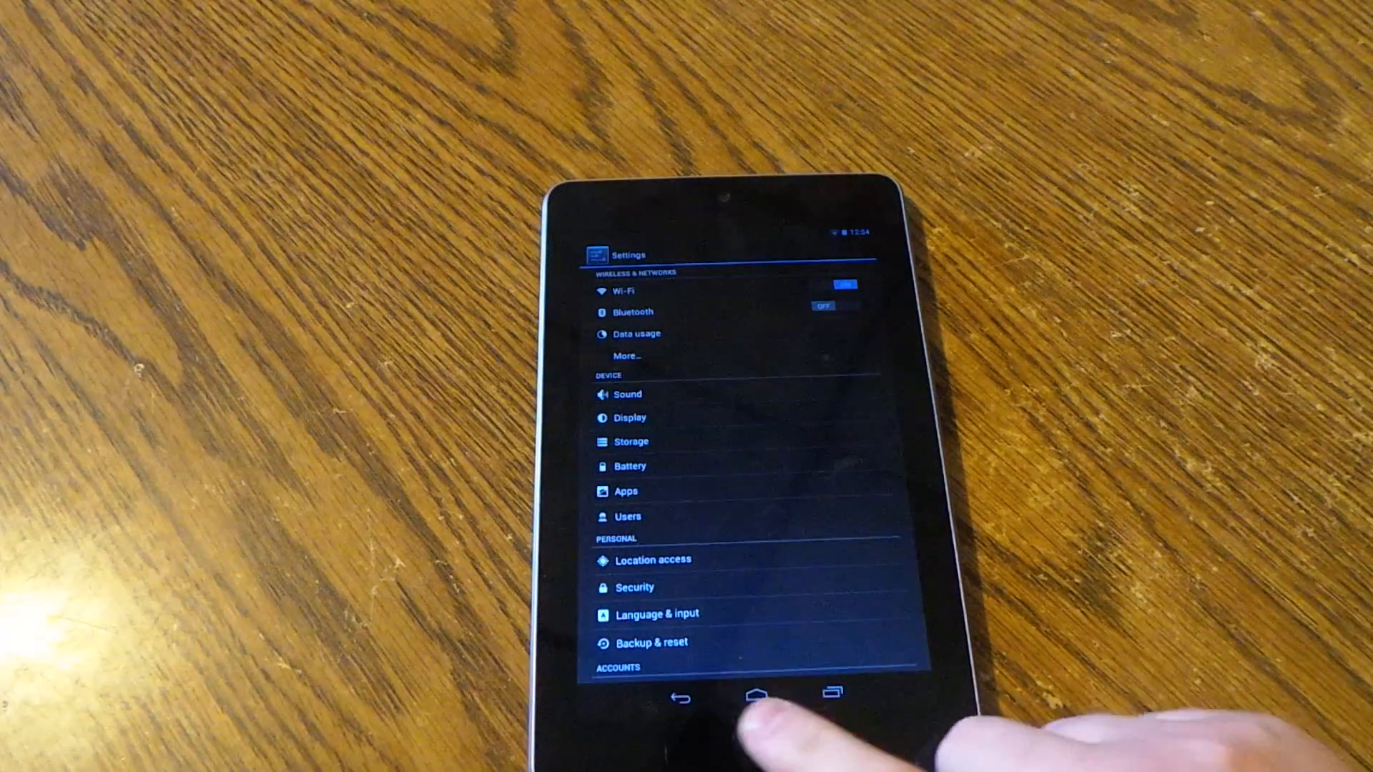
# - Exit Settings to the home screen and launch the Google Play Store
pyautogui.click(753, 696)
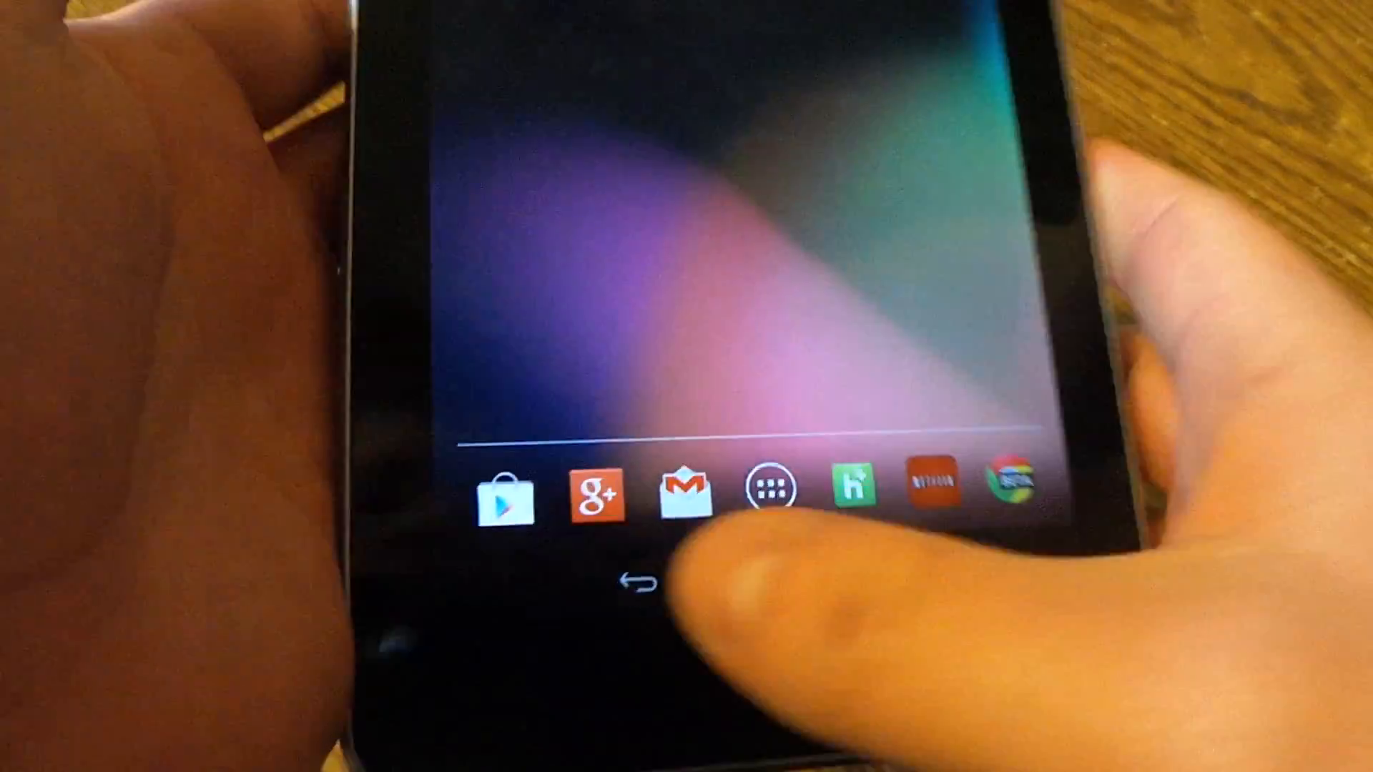
pyautogui.click(502, 492)
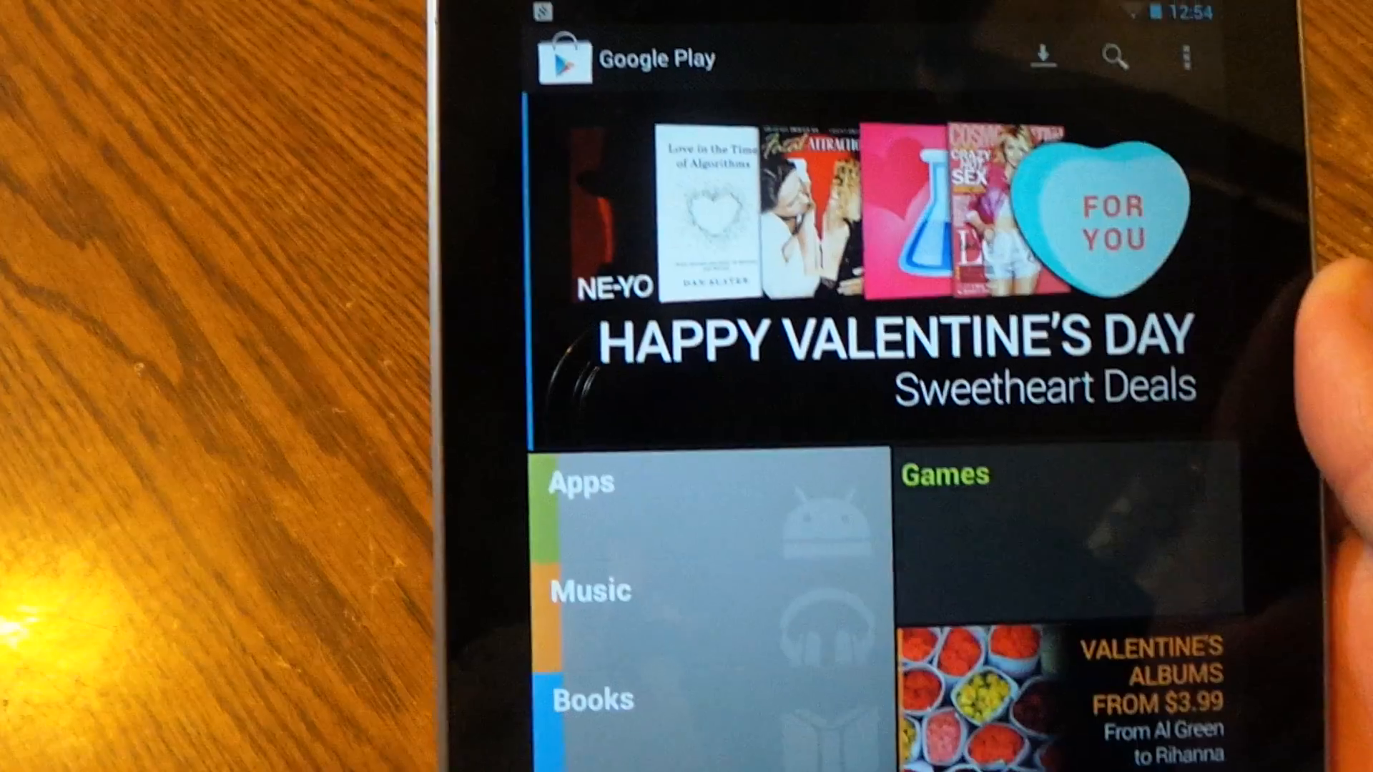